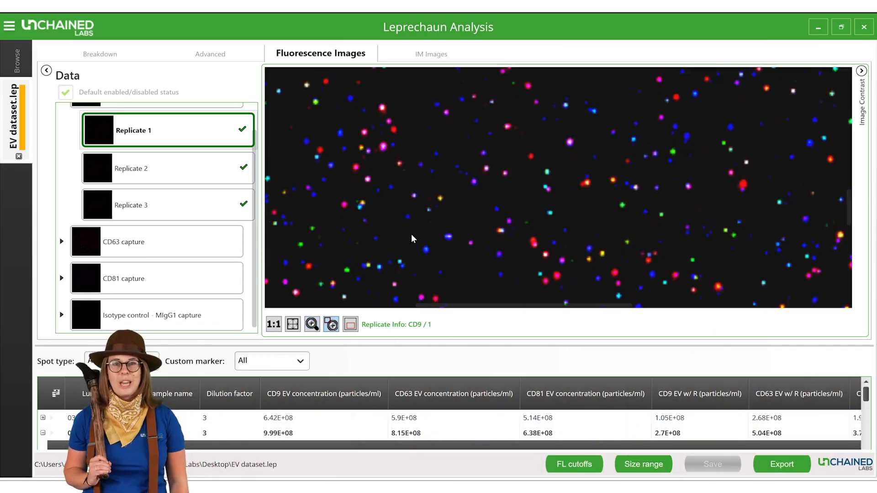
Open Sample 2's Breakdown charts and swap Particle Concentration for per-capture-spot Colocalization Analysis.
{"action": "left_click", "coordinate": [311, 324]}
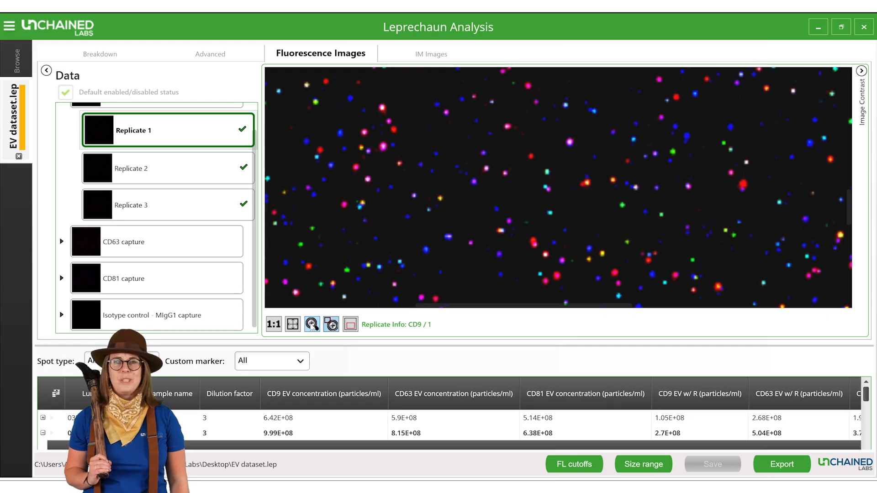
{"action": "left_click", "coordinate": [312, 324]}
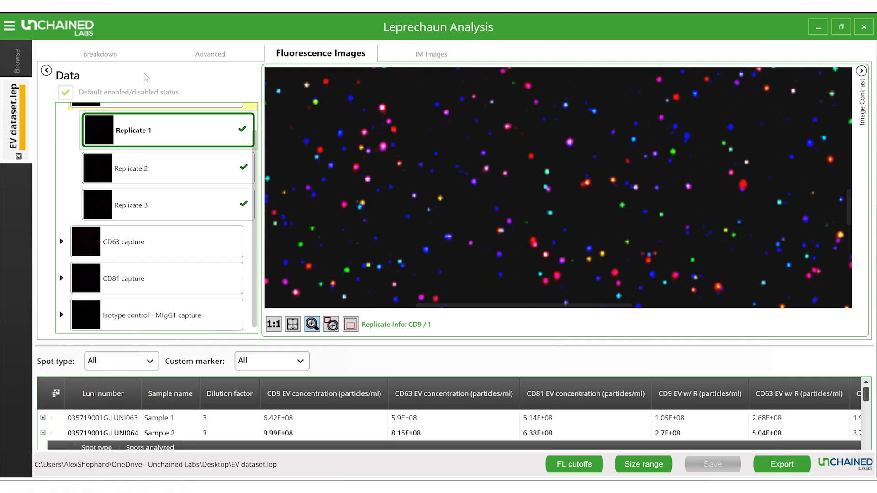
{"action": "left_click", "coordinate": [99, 54]}
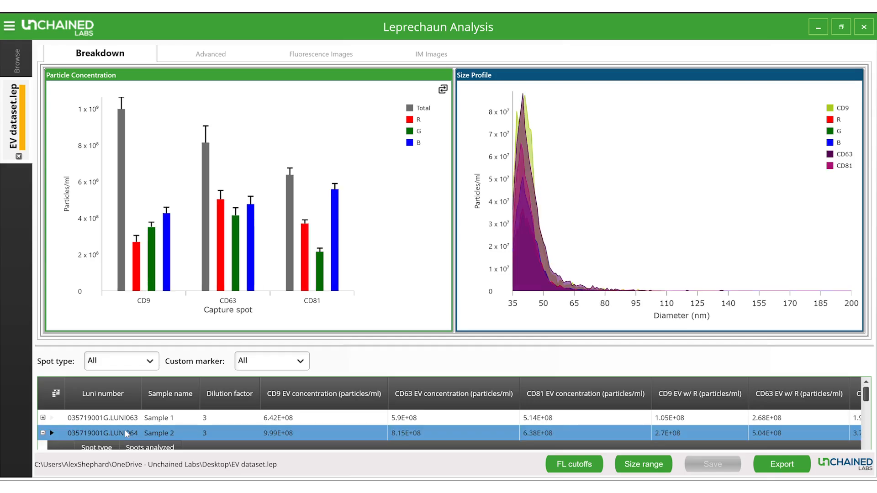
{"action": "mouse_move", "coordinate": [408, 270]}
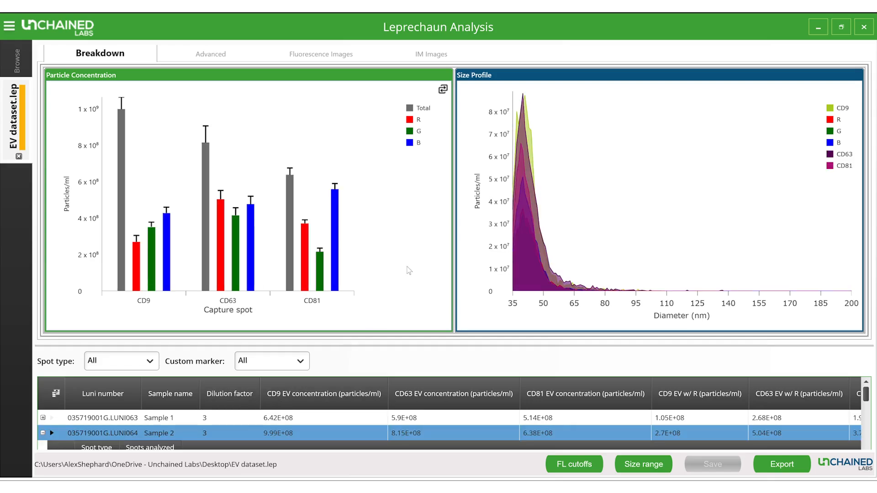
{"action": "left_click", "coordinate": [443, 89]}
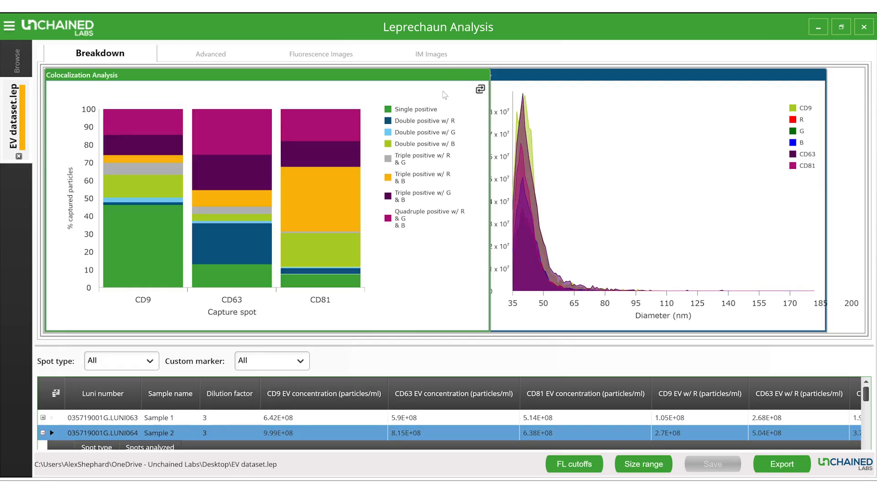